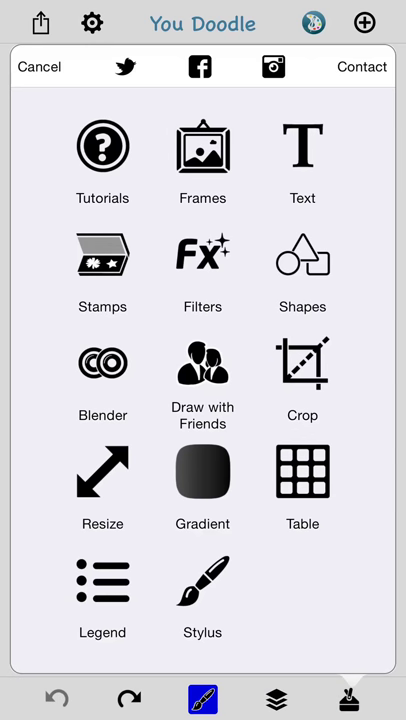
- Select the Text feature from the tools menu
{"action": "left_click", "coordinate": [302, 148]}
{"action": "type", "text": "I Love This App!"}
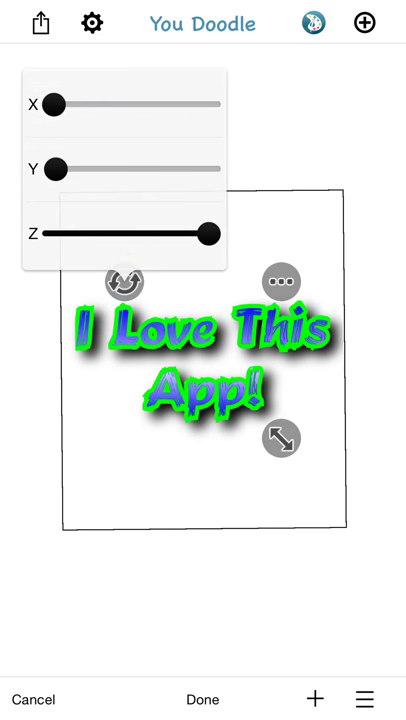
- Return the text's Y rotation to 0.00 and raise X rotation to about 26.58
{"action": "left_click_drag", "start_coordinate": [50, 168], "coordinate": [85, 168]}
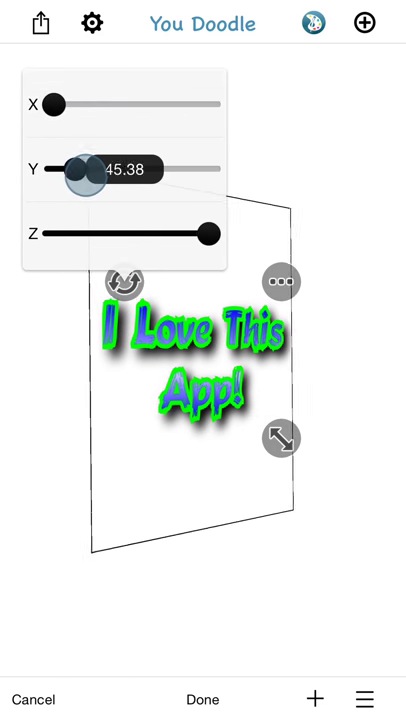
{"action": "left_click_drag", "start_coordinate": [88, 168], "coordinate": [54, 168]}
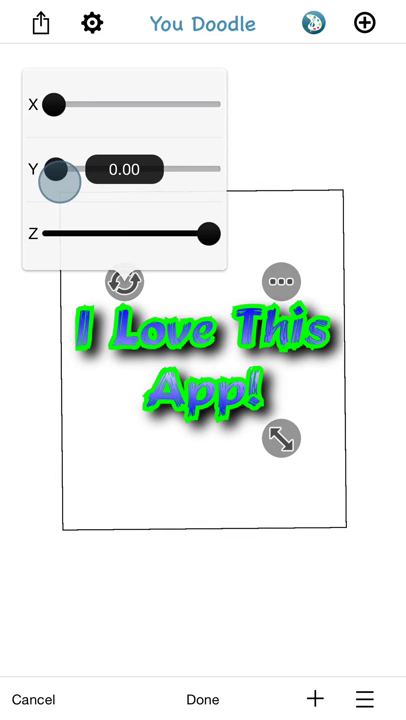
{"action": "left_click_drag", "start_coordinate": [52, 169], "coordinate": [75, 169]}
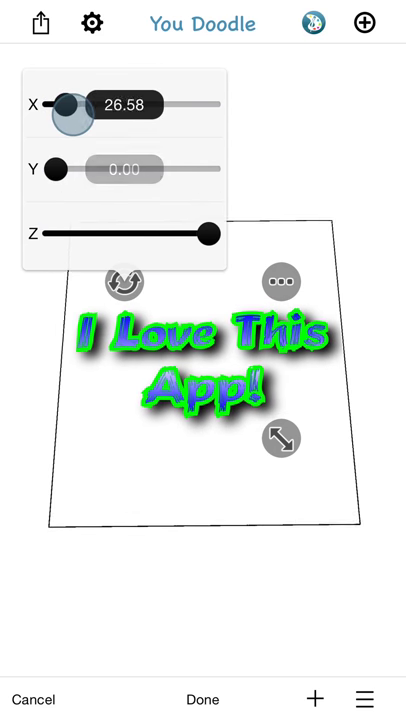
- Set the text's X tilt to about 42.53 and Y turn to about 43.85, then confirm
{"action": "left_click_drag", "start_coordinate": [64, 101], "coordinate": [85, 101]}
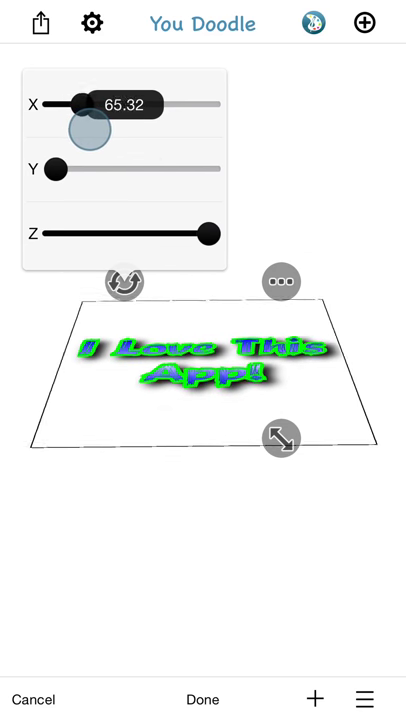
{"action": "left_click_drag", "start_coordinate": [78, 100], "coordinate": [68, 100]}
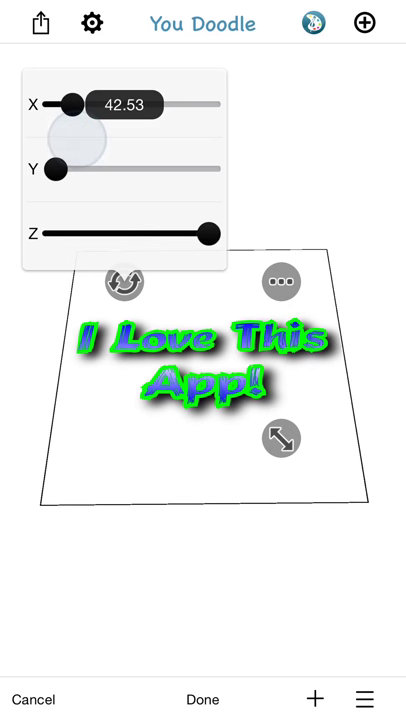
{"action": "left_click_drag", "start_coordinate": [60, 167], "coordinate": [72, 165]}
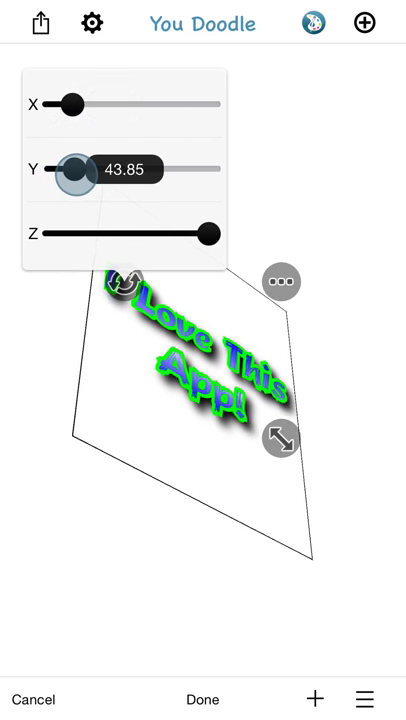
{"action": "left_click_drag", "start_coordinate": [70, 163], "coordinate": [68, 163]}
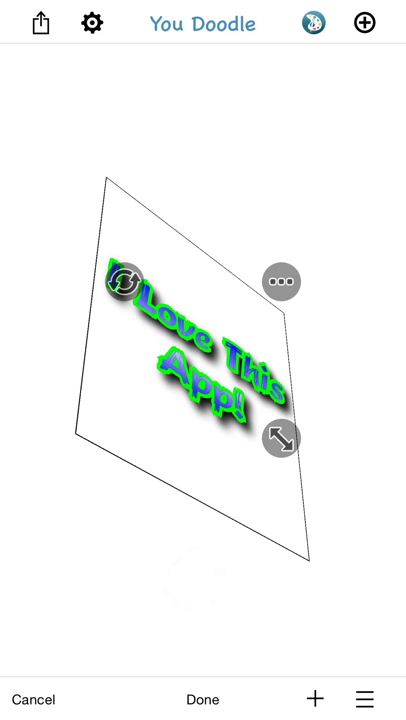
{"action": "left_click", "coordinate": [202, 698]}
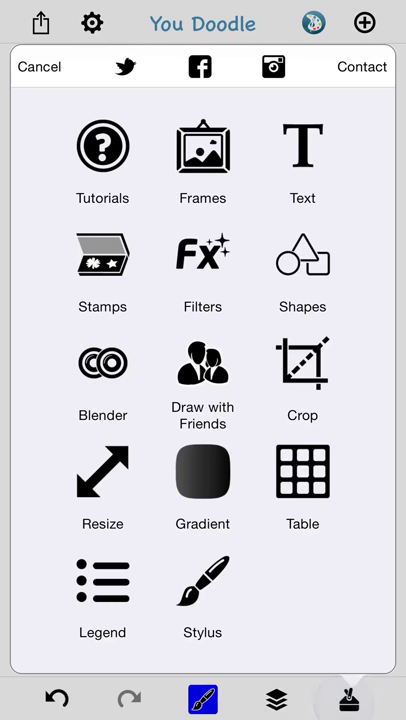
- Place a red heart stamp and set its Y rotation to about 50.77
{"action": "left_click", "coordinate": [40, 66]}
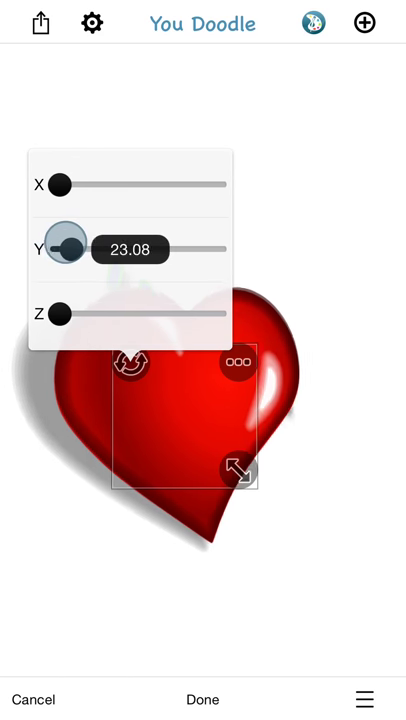
{"action": "left_click_drag", "start_coordinate": [62, 249], "coordinate": [75, 249]}
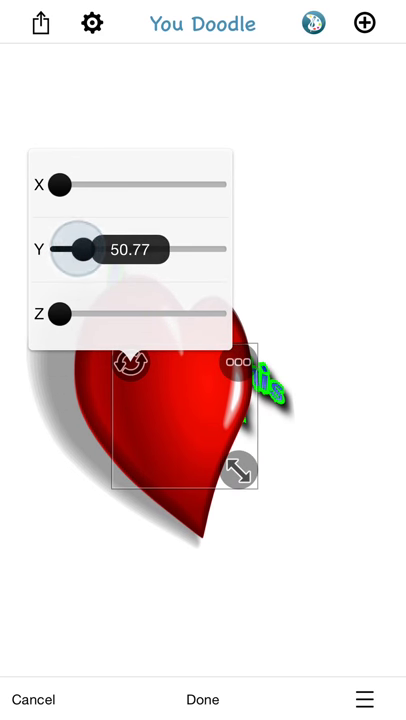